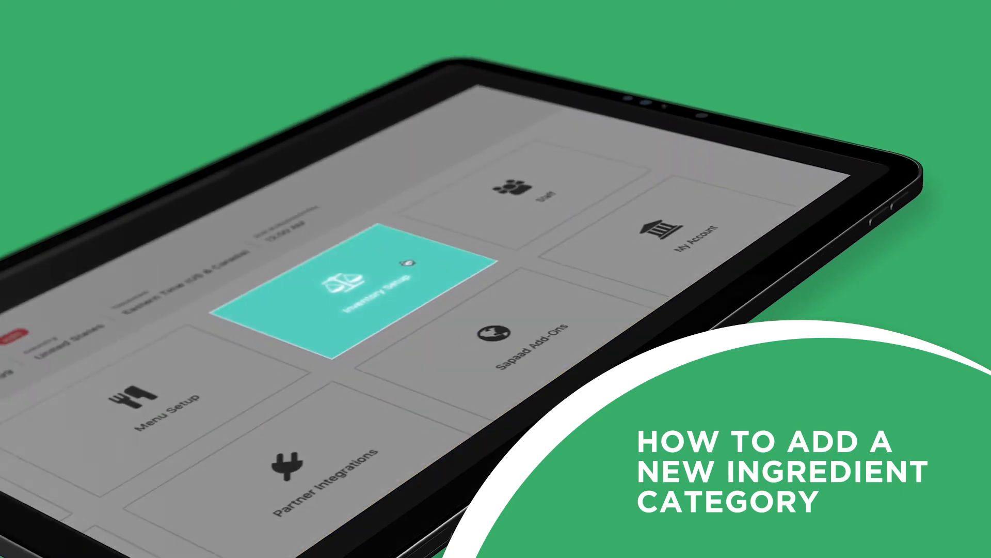
- From Inventory Setup, view the Create Ingredient category options such as Poultry, Grocery, Meat and Dairy
click(361, 285)
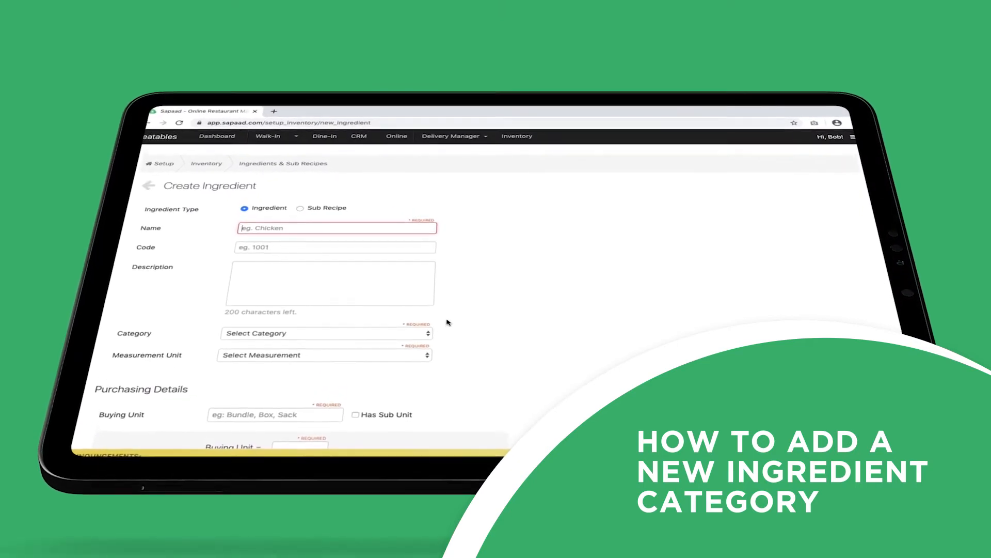
click(325, 333)
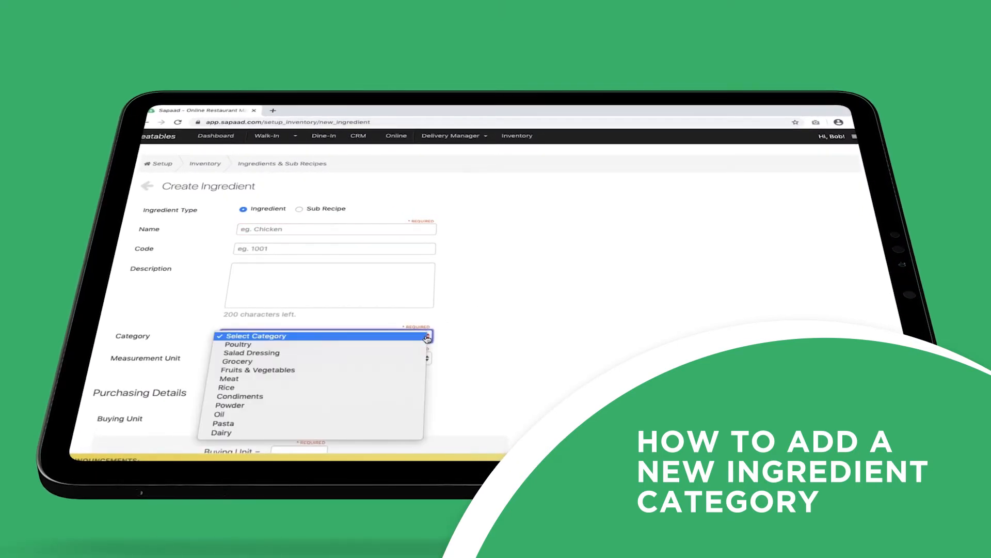
mouse_move(372, 437)
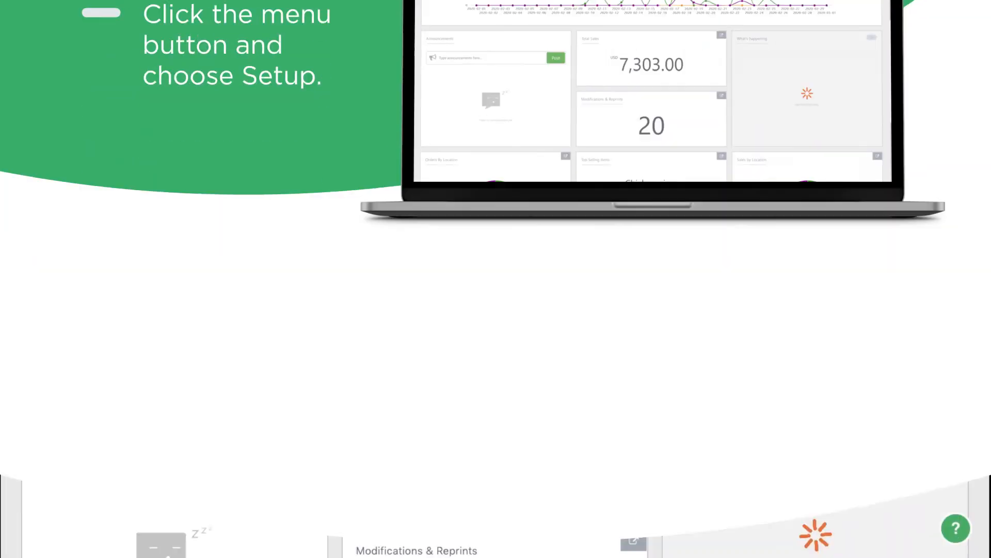
- Navigate through Setup and Inventory Settings to the Ingredient Categories list
click(963, 20)
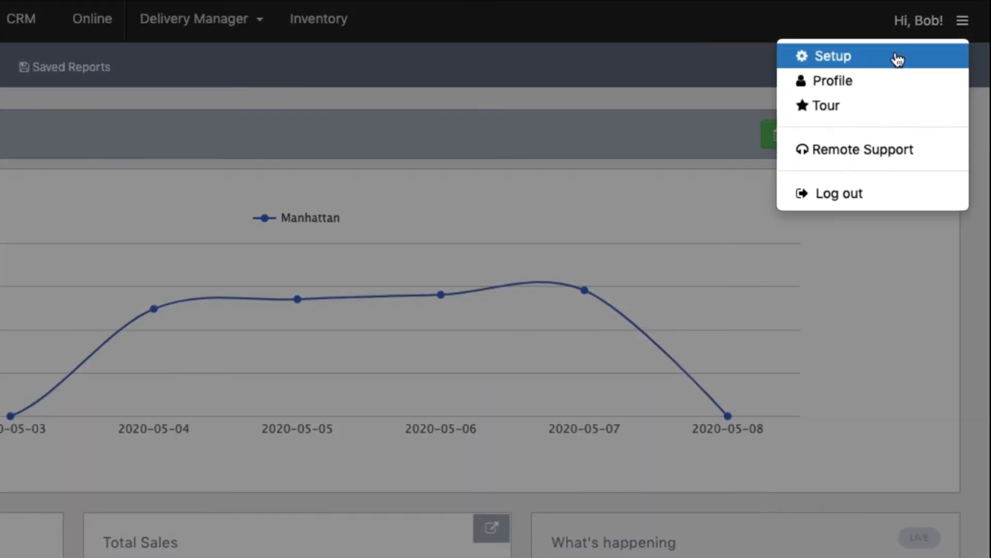
click(832, 56)
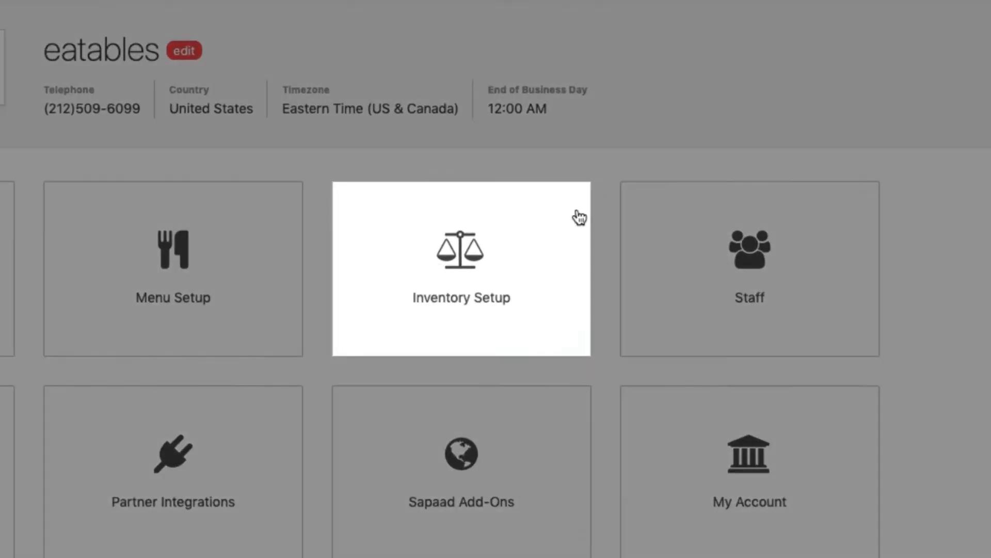
click(461, 268)
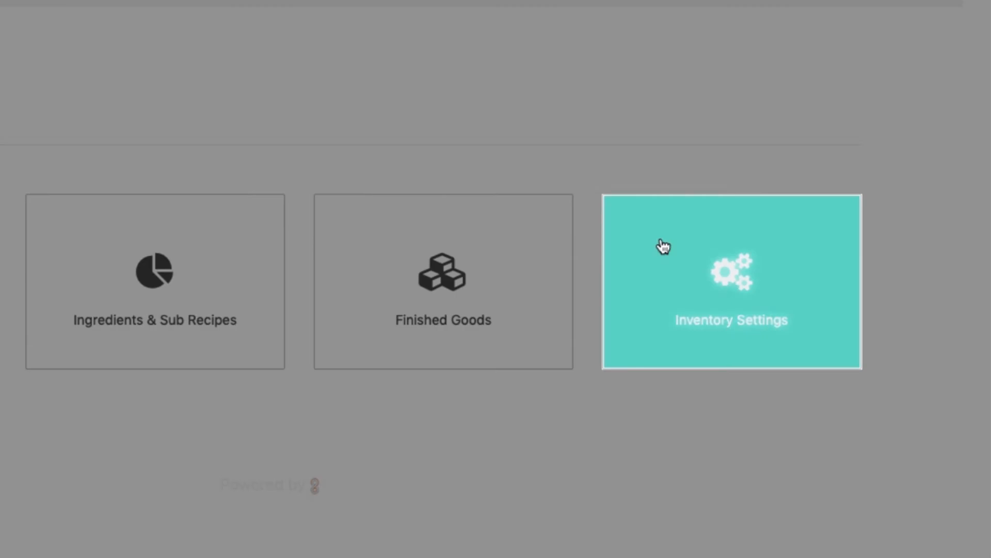
click(732, 281)
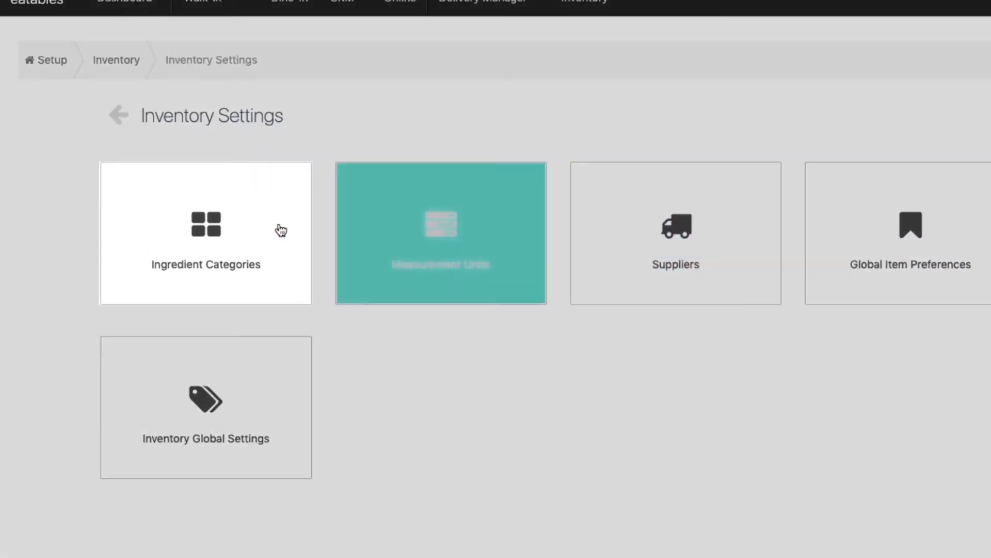
click(205, 233)
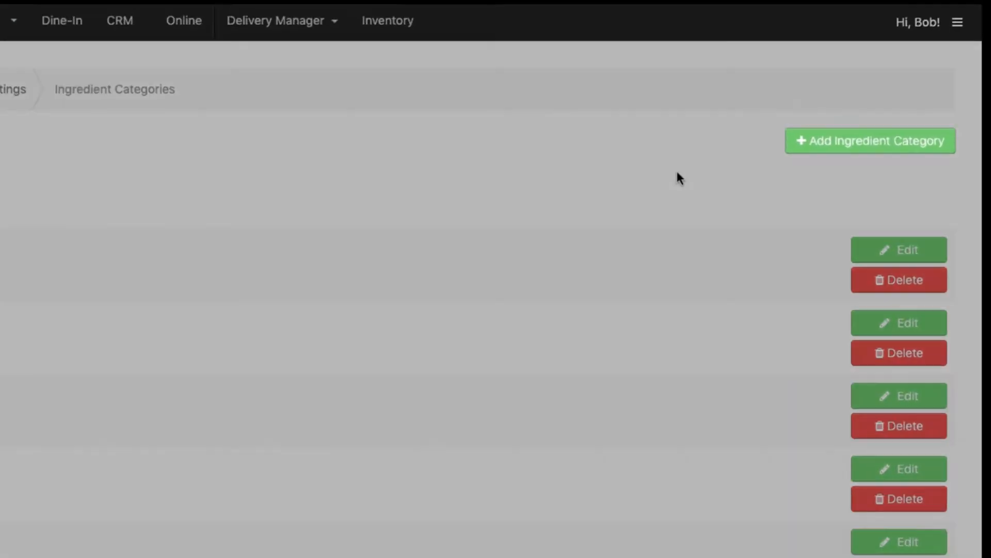
- Add and save a new ingredient category named 'Dairy'
click(869, 140)
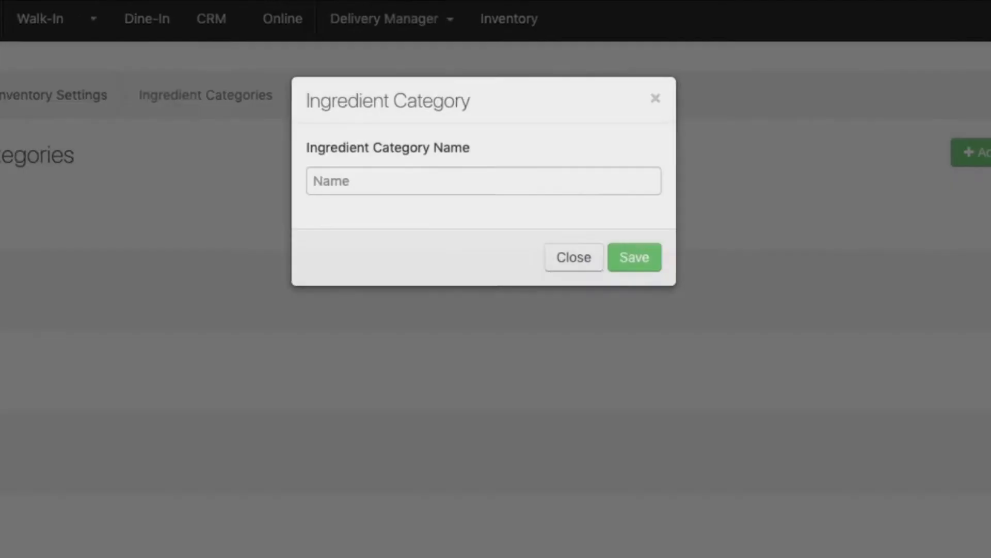
text(Dairy)
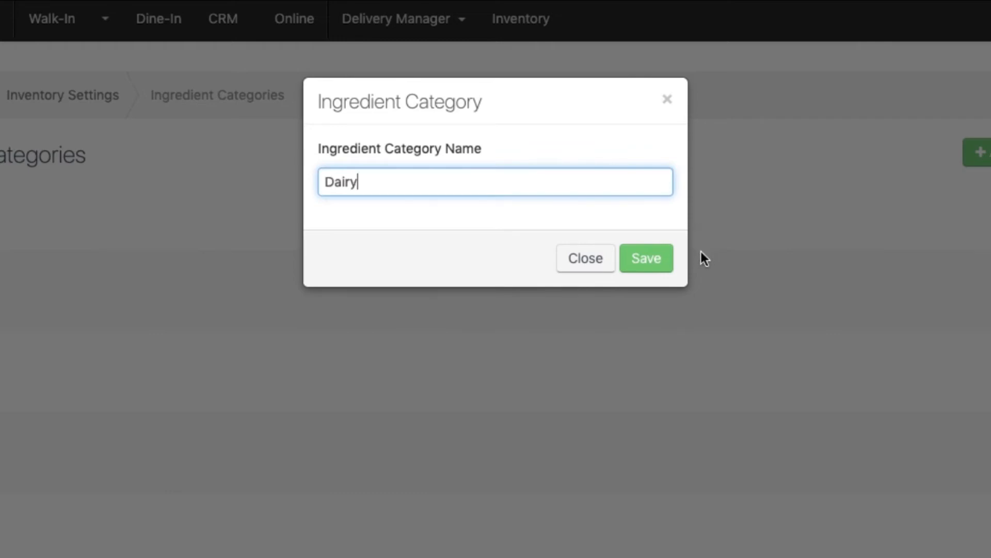
click(646, 258)
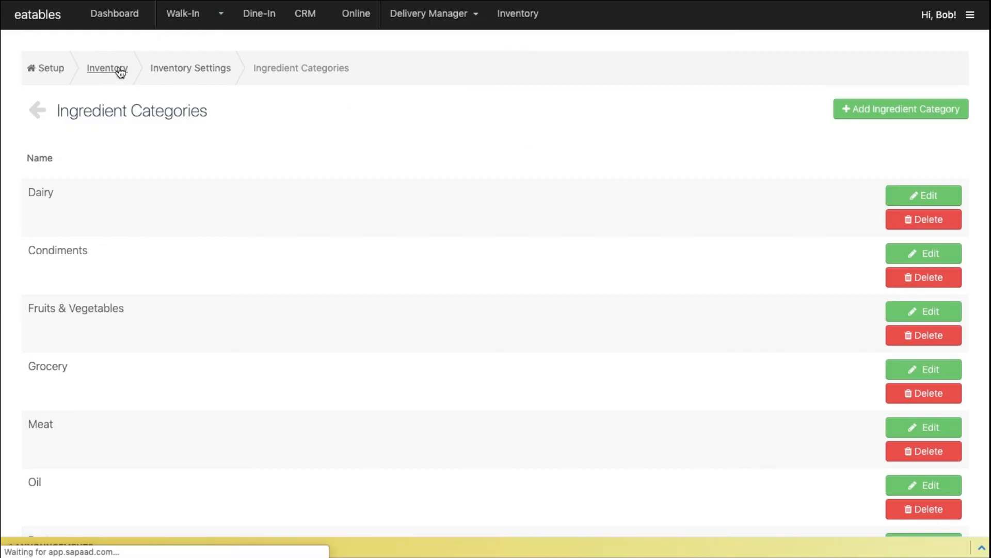
- Return to Inventory and check that Dairy appears in the Create Ingredient category dropdown
click(107, 69)
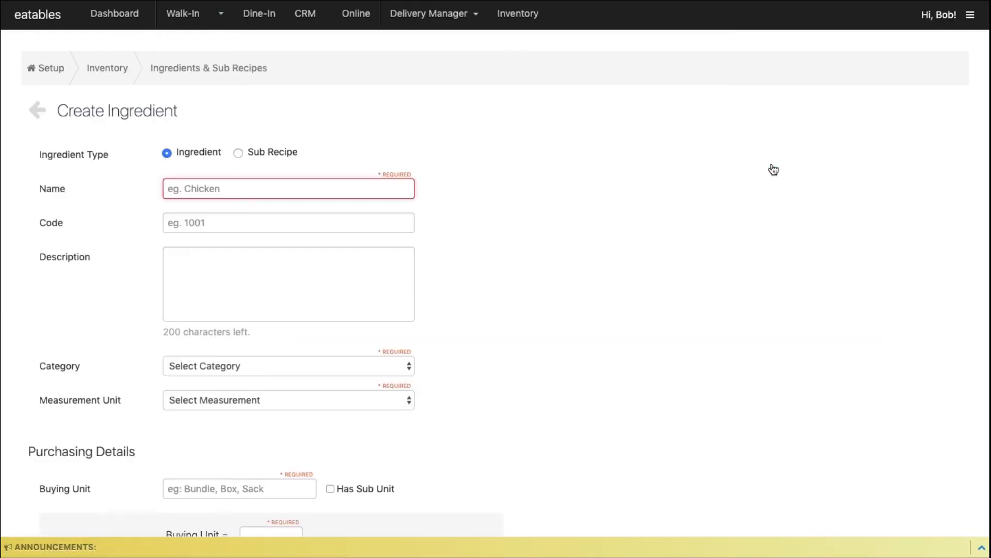
click(288, 366)
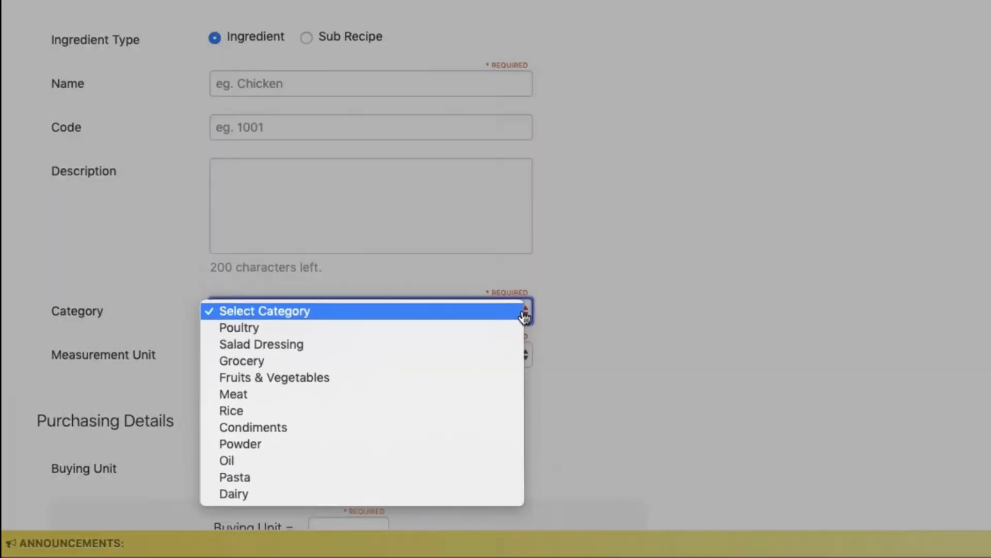